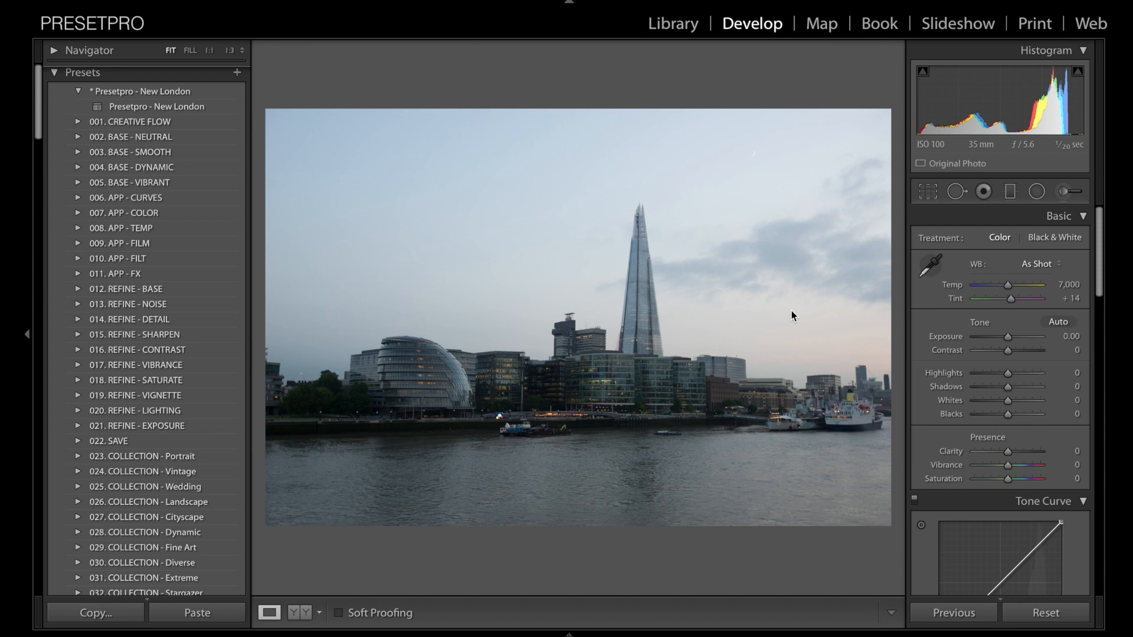
{"action": "mouse_move", "coordinate": [605, 403]}
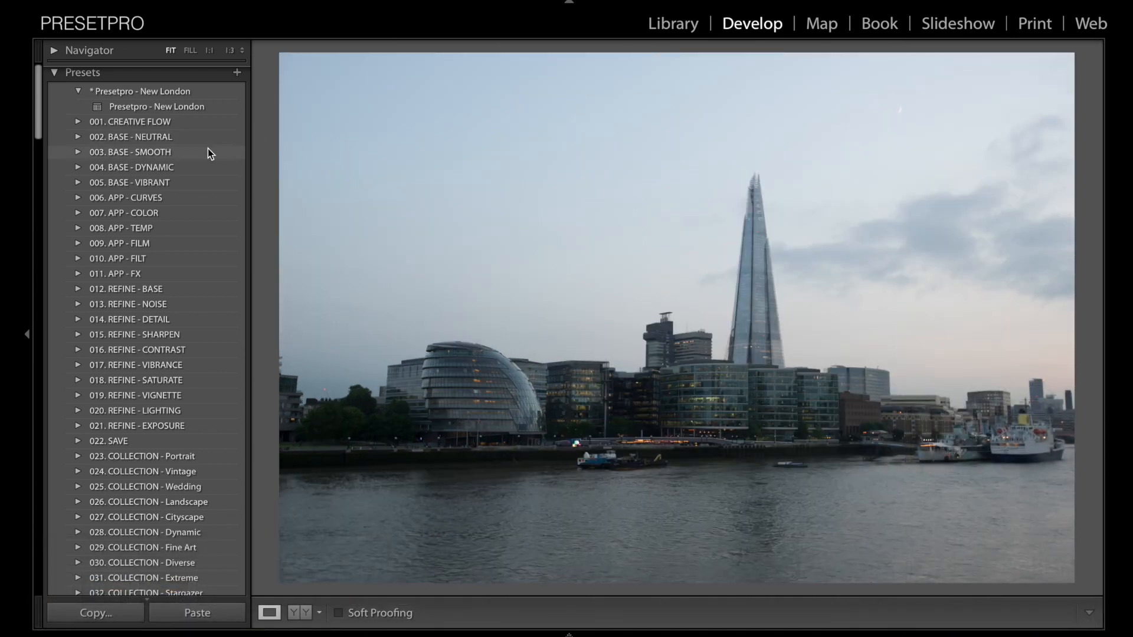
- Apply the Presetpro - New London preset, compare before/after side by side, then return to Loupe view
{"action": "left_click", "coordinate": [155, 107]}
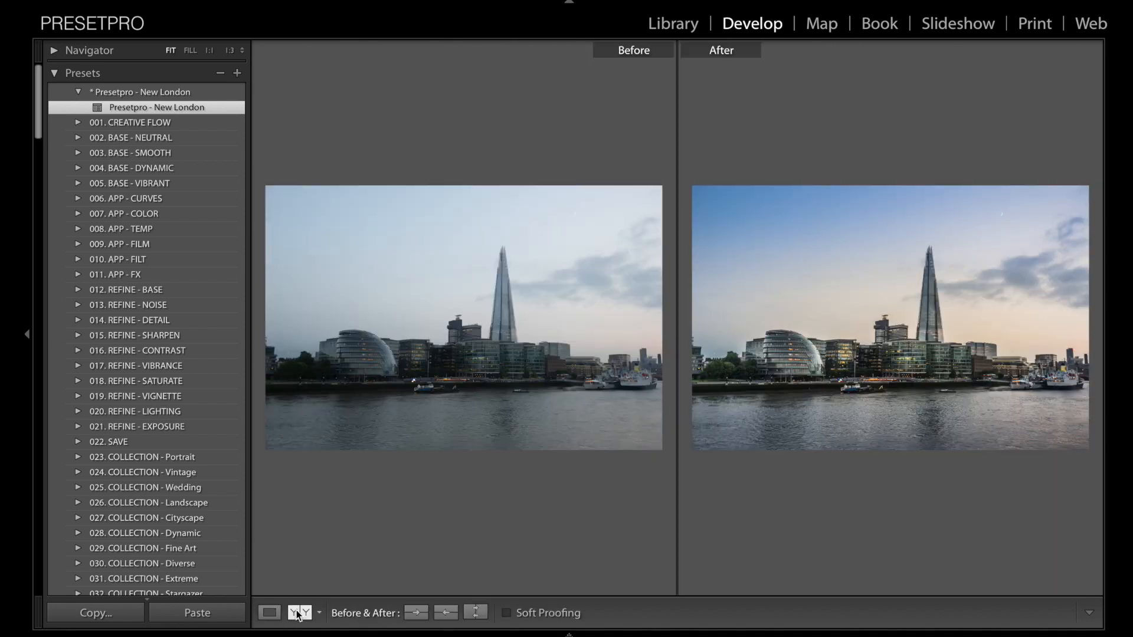
{"action": "left_click", "coordinate": [269, 613]}
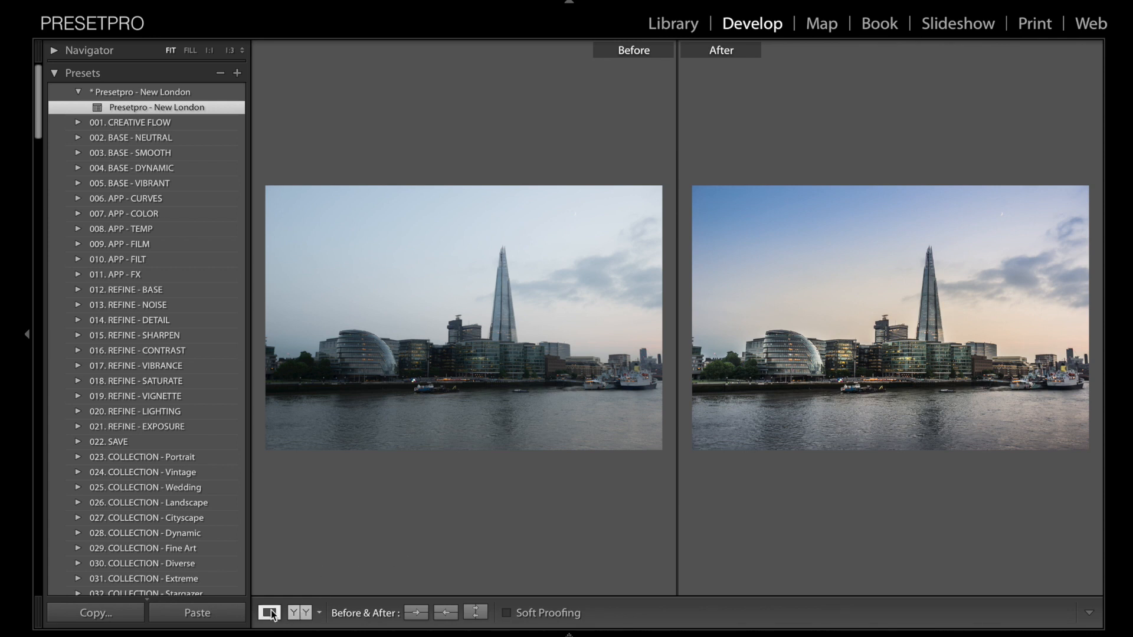
{"action": "left_click", "coordinate": [271, 612]}
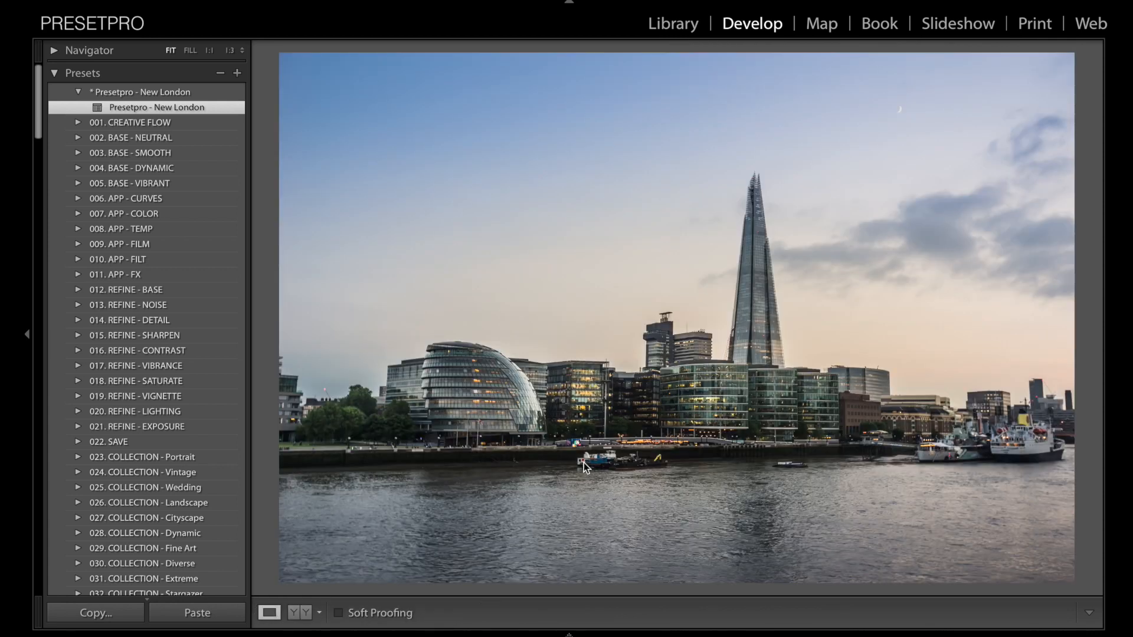